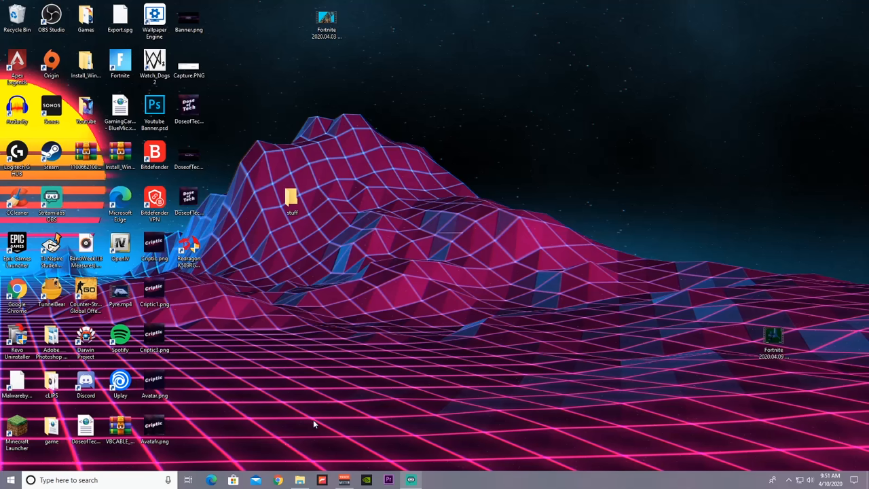
mouse_move(315, 423)
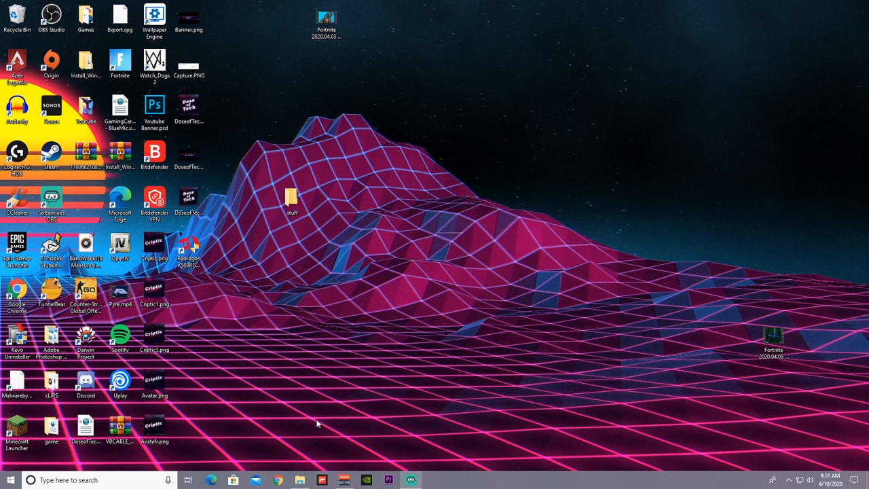
mouse_move(307, 426)
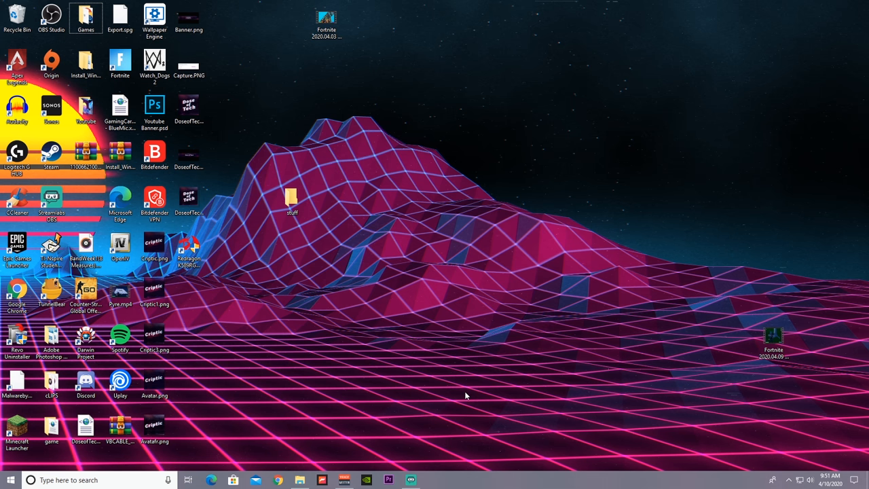
Run %appdata% to land in the AppData folder with Local, LocalLow and Roaming.
key("win+r")
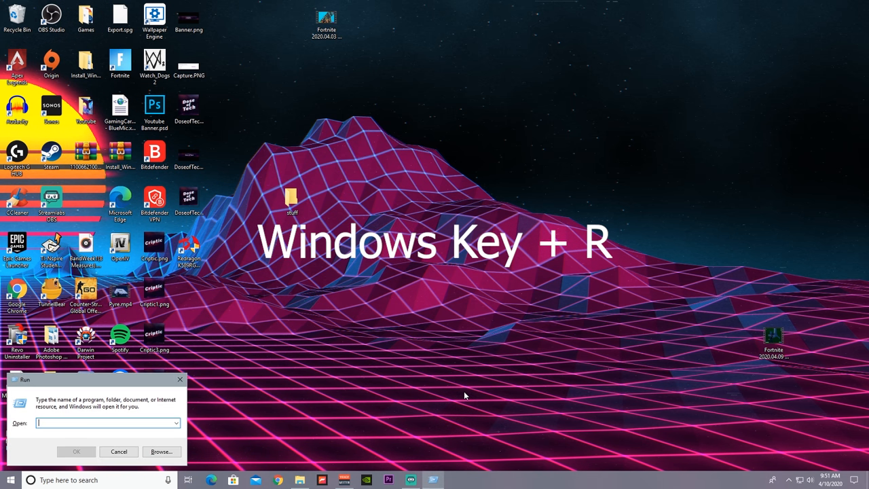
mouse_move(82, 416)
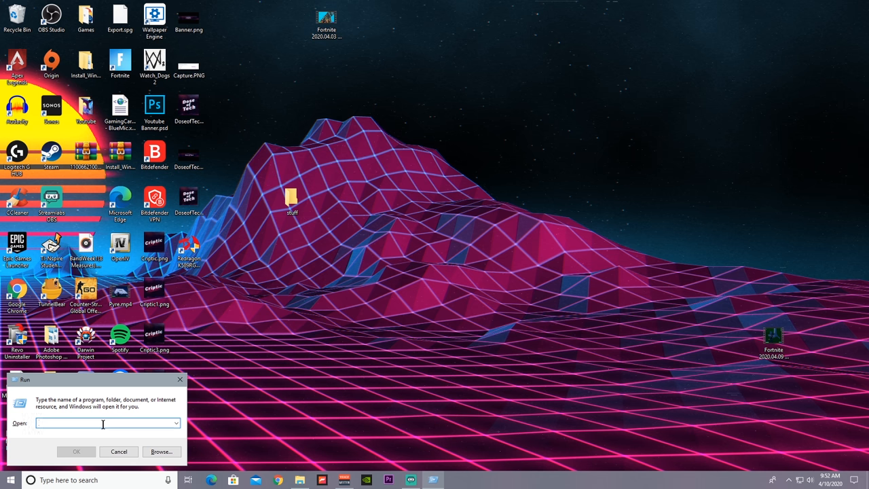
type("%appdata%")
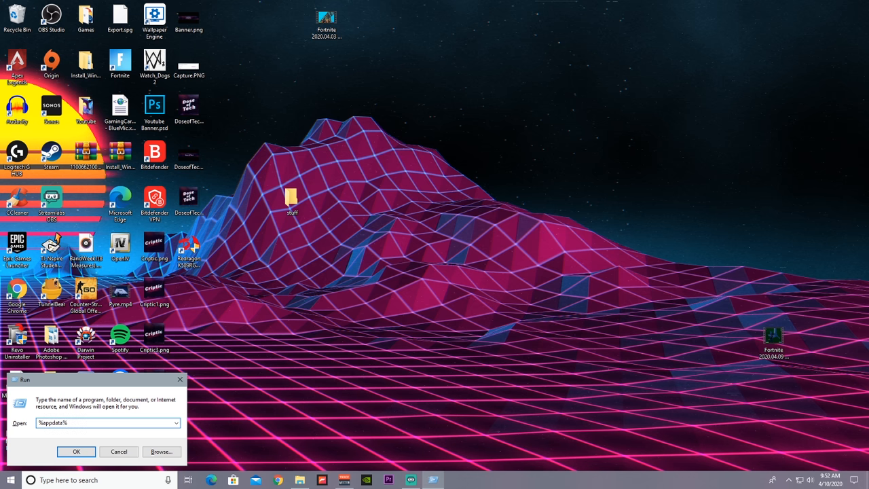
left_click(76, 450)
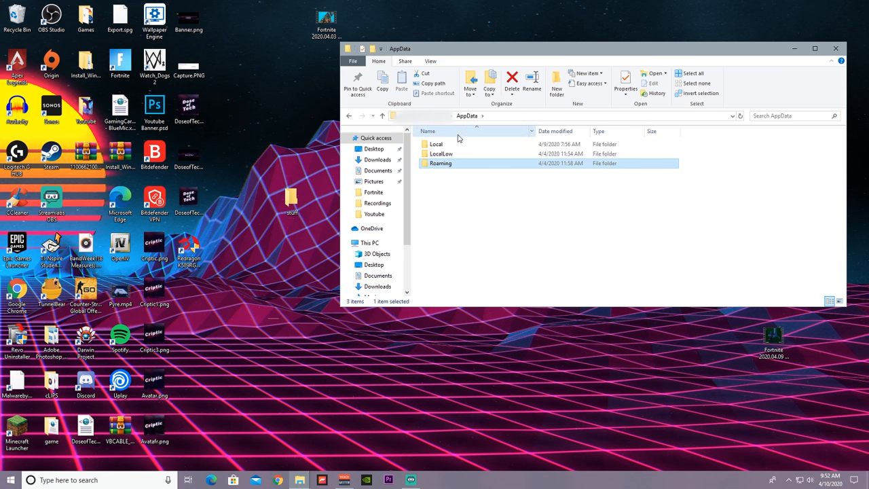
Navigate Local > FortniteGame > Saved > Config > WindowsClient to reach GameUserSettings.ini.
double_click(436, 144)
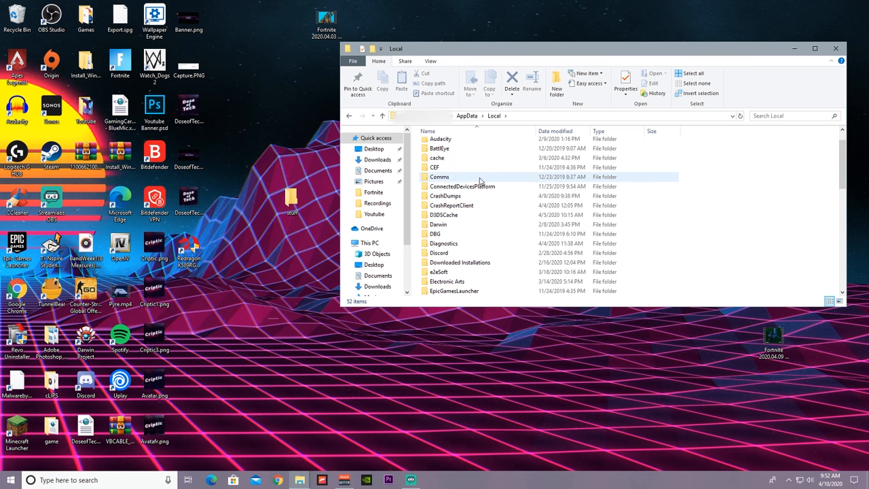
scroll("down", 3)
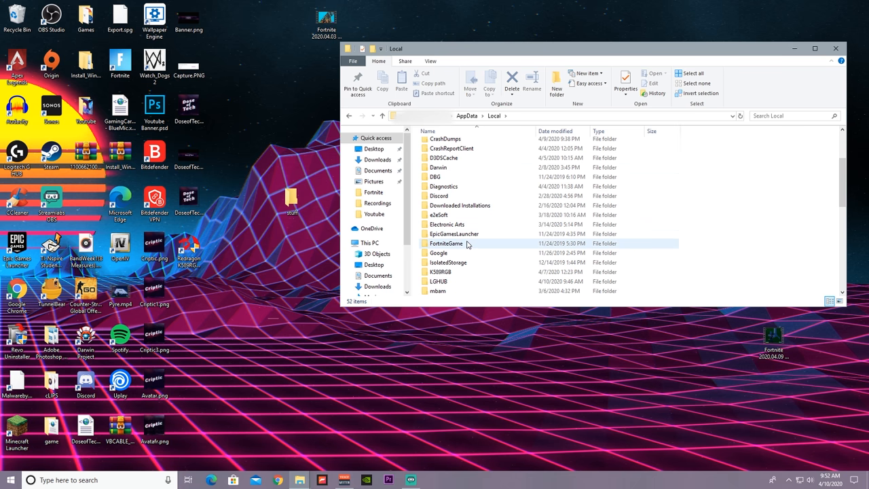
double_click(446, 243)
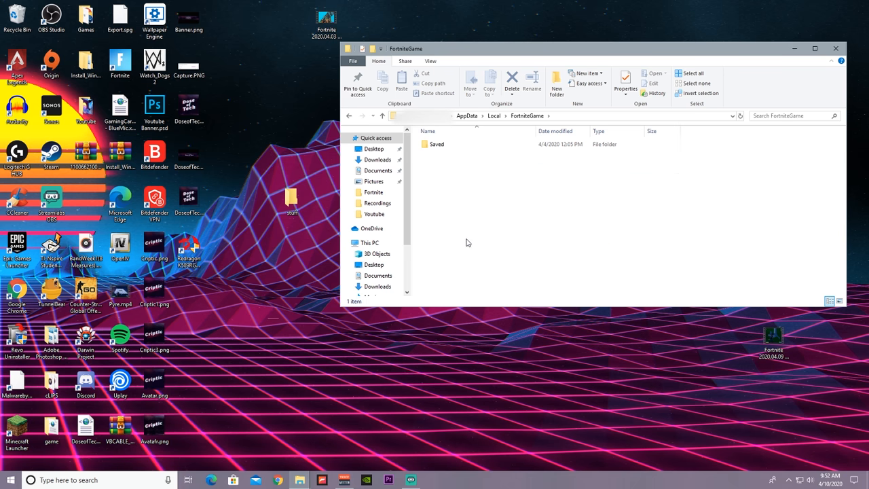
left_click(437, 144)
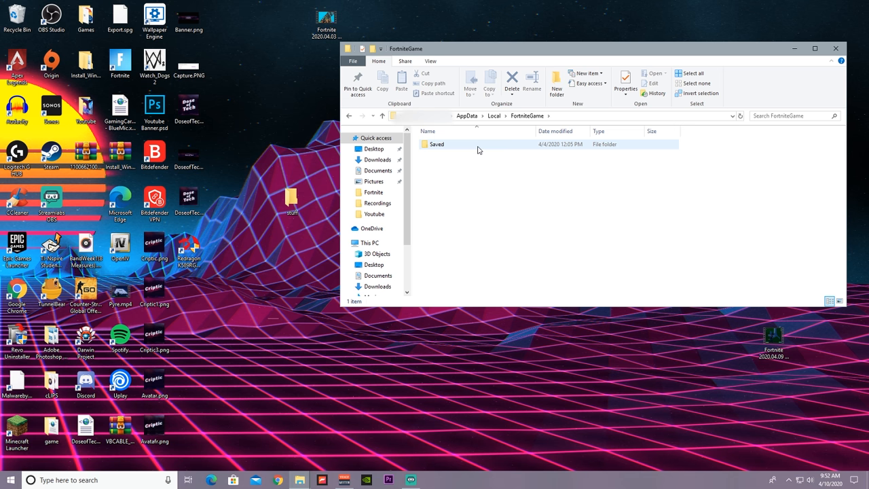
double_click(437, 144)
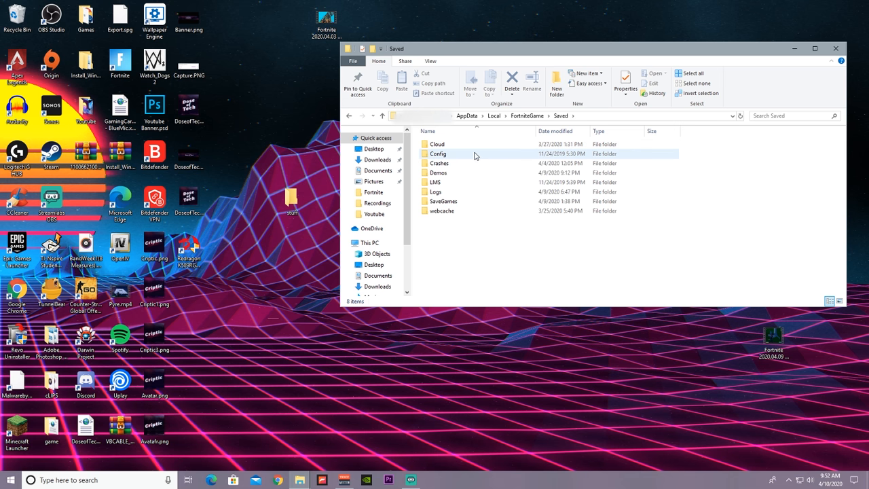
double_click(437, 153)
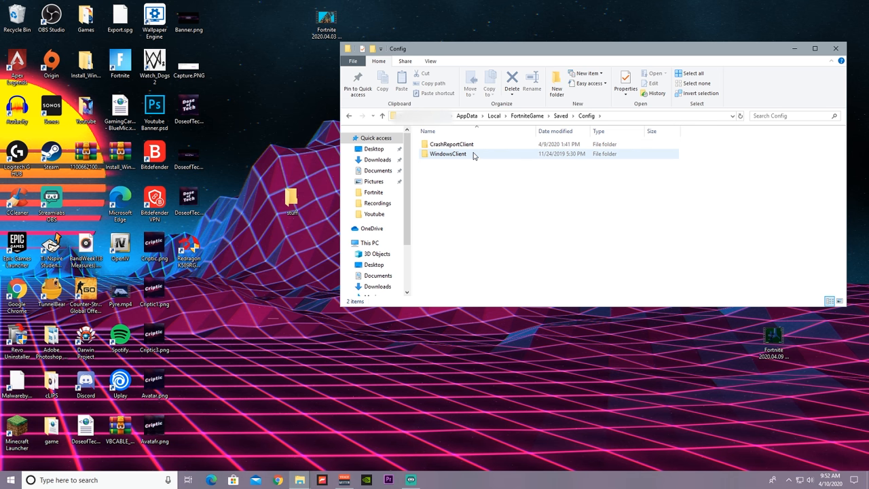
double_click(448, 153)
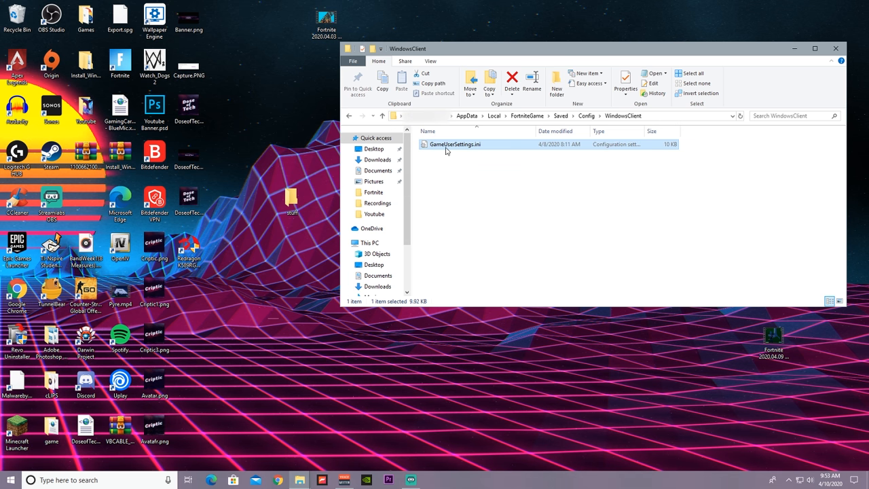
Clear the Read-only attribute on GameUserSettings.ini and load it in Notepad.
right_click(453, 144)
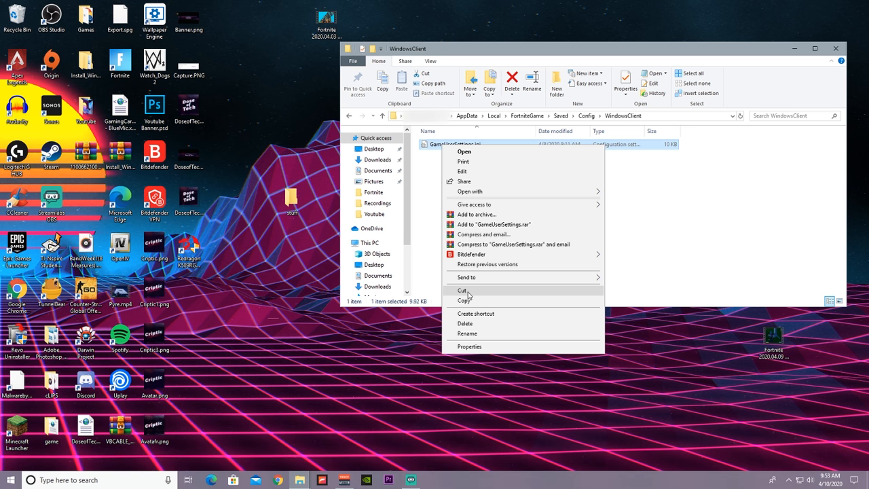
left_click(462, 291)
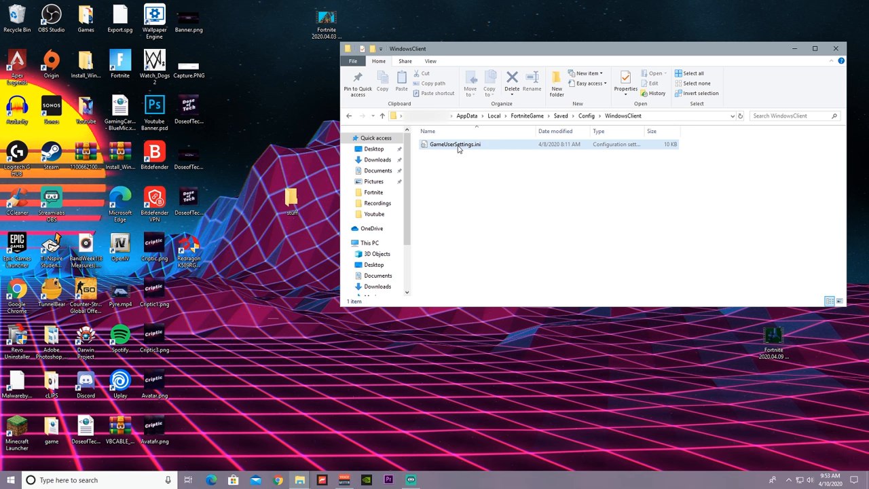
left_click(453, 144)
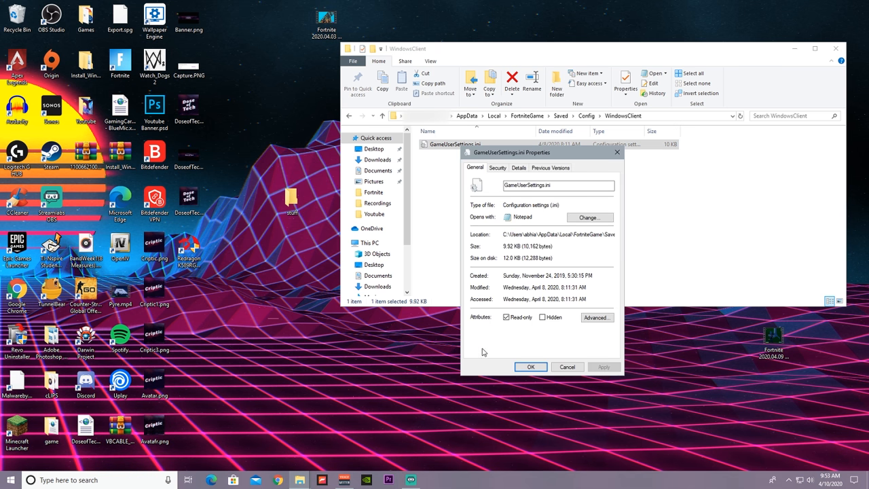
left_click(505, 317)
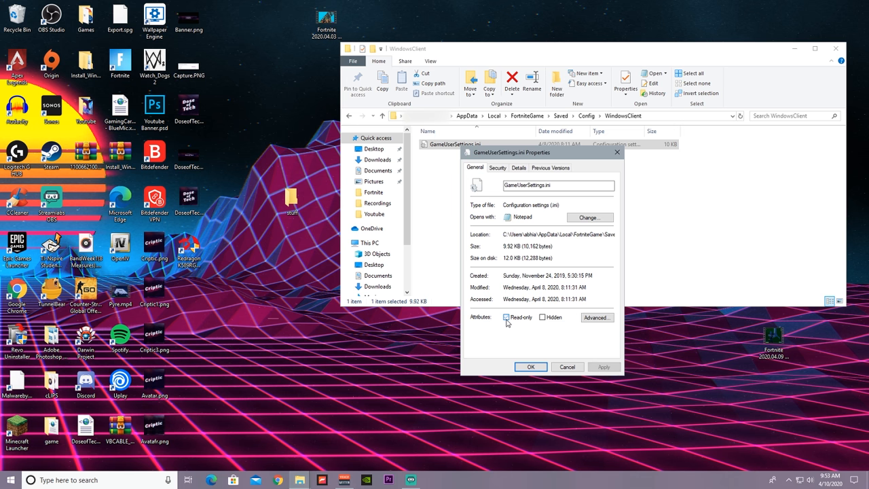
left_click(531, 366)
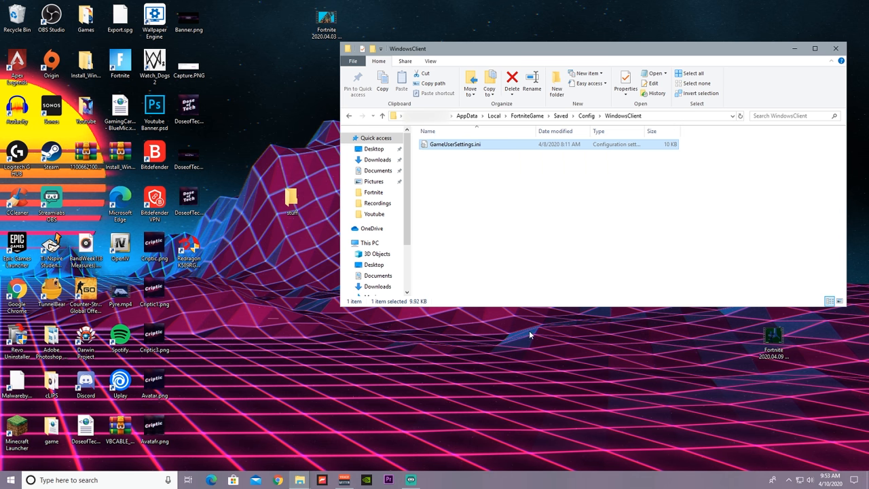
mouse_move(494, 155)
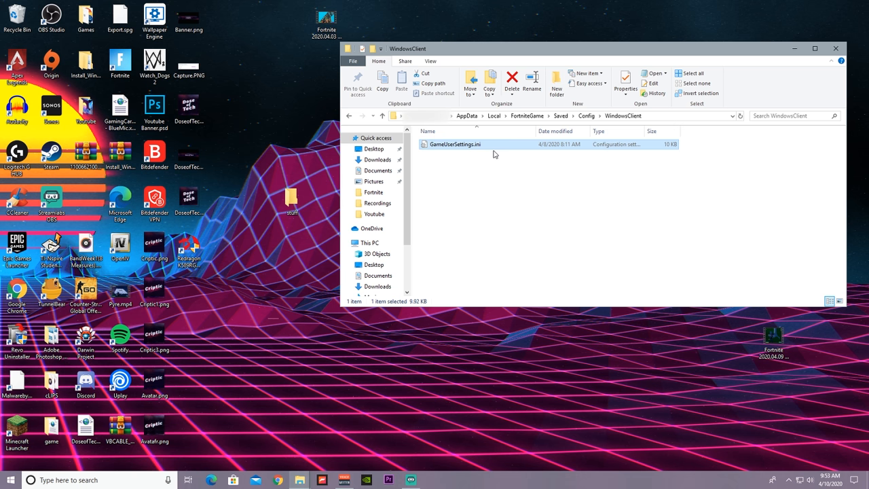
double_click(453, 144)
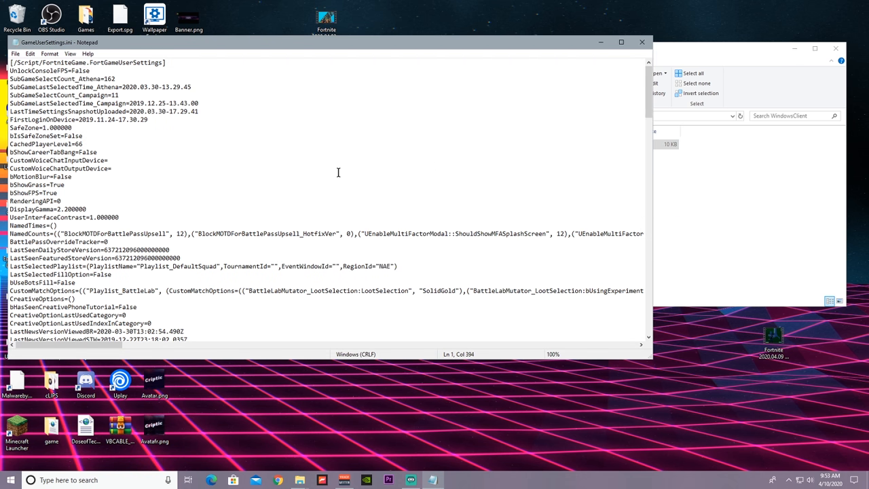
Scroll to the resolution entries, setting ResolutionSizeX/Y and LastUserConfirmed values to 1444 by 1080.
scroll("down", 3)
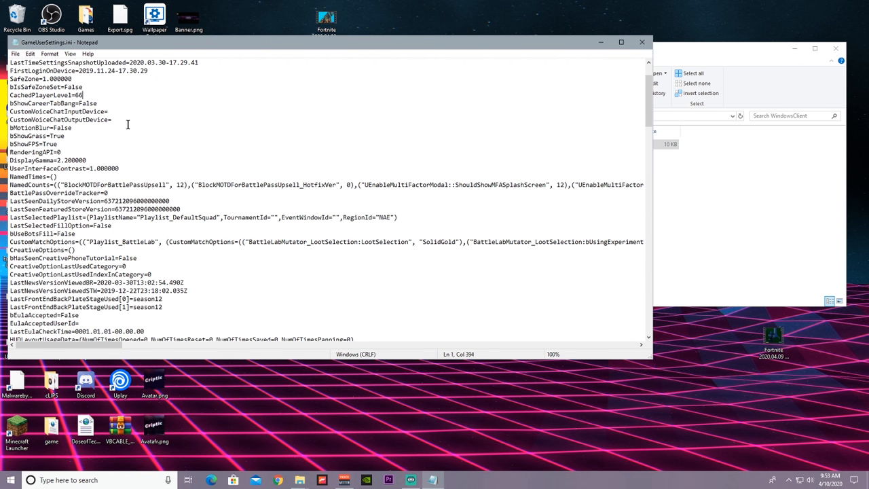
scroll("down", 3)
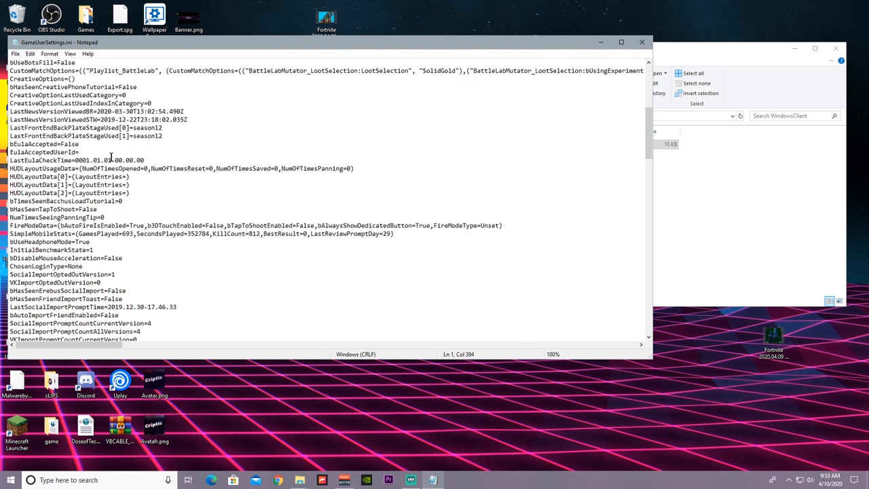
scroll("down", 3)
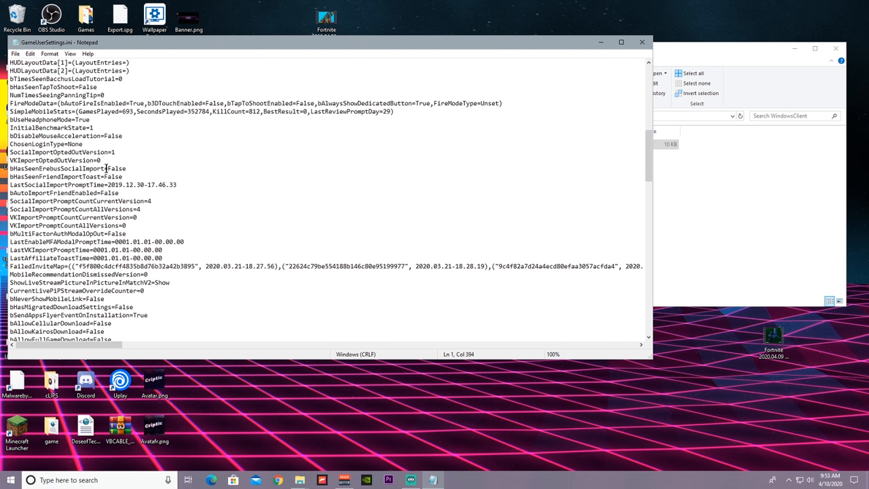
scroll("down", 3)
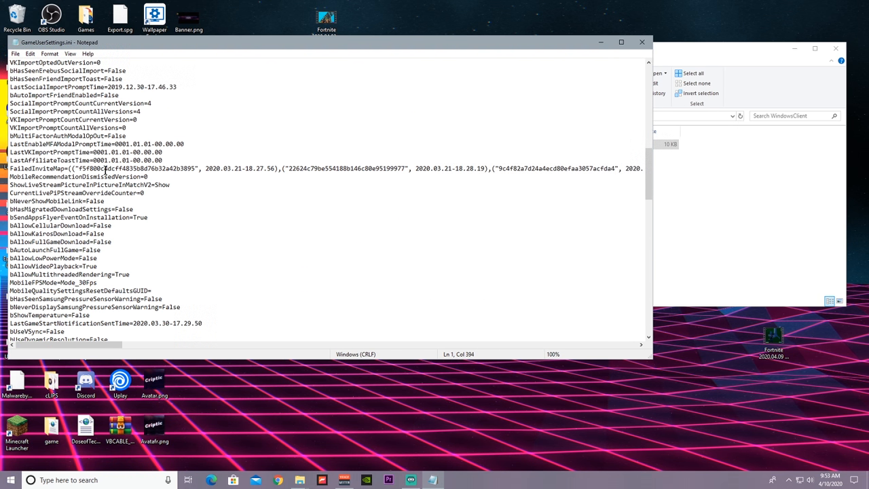
scroll("down", 3)
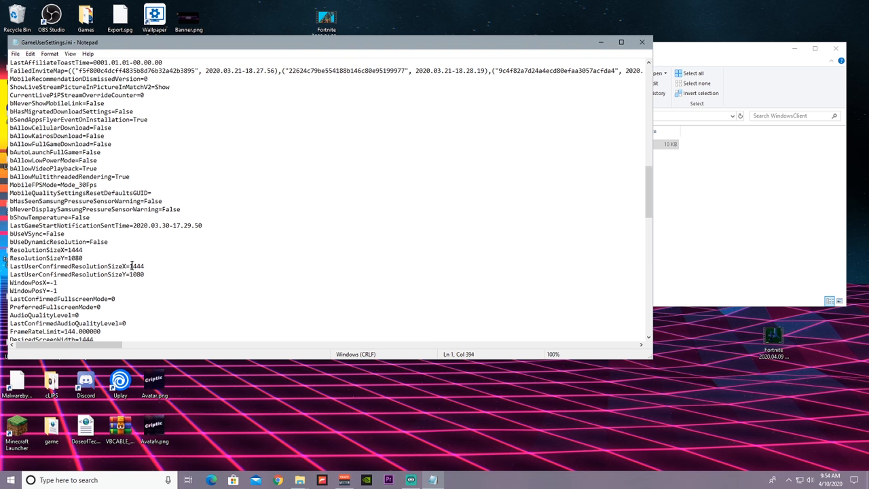
Confirm DesiredScreenWidth/Height at 1444x1080, then close Notepad back to the WindowsClient folder.
scroll("down", 3)
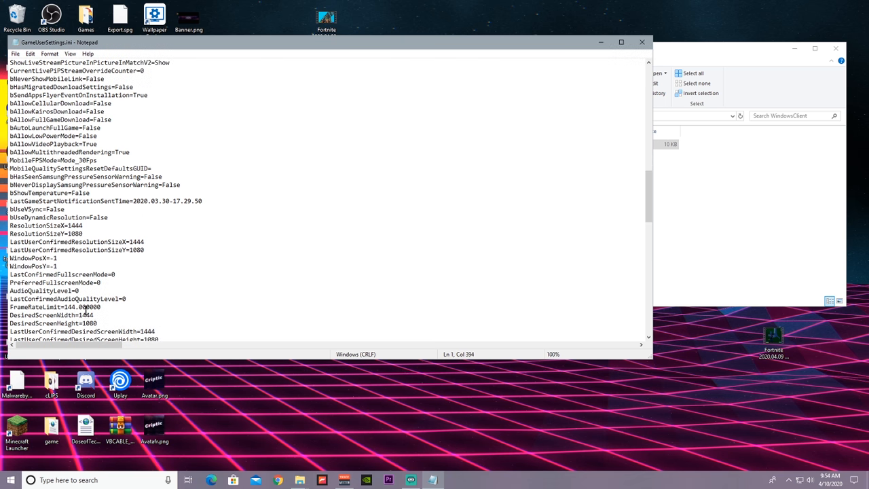
scroll("down", 3)
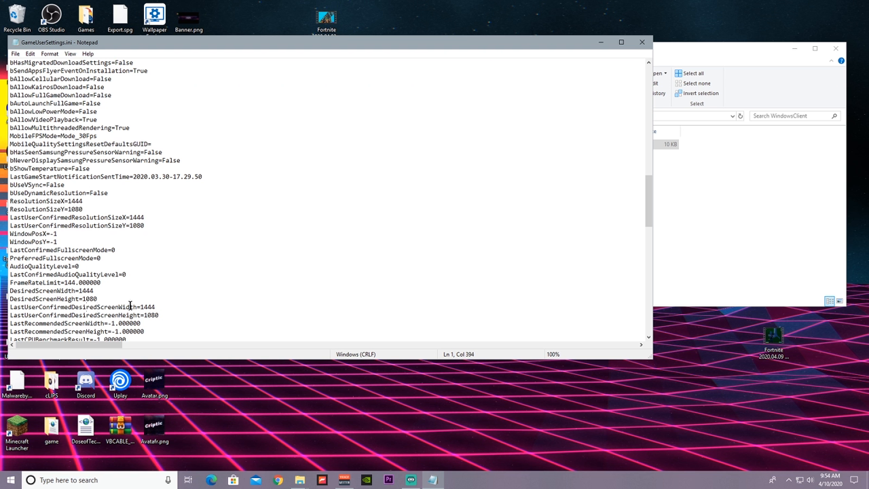
mouse_move(104, 299)
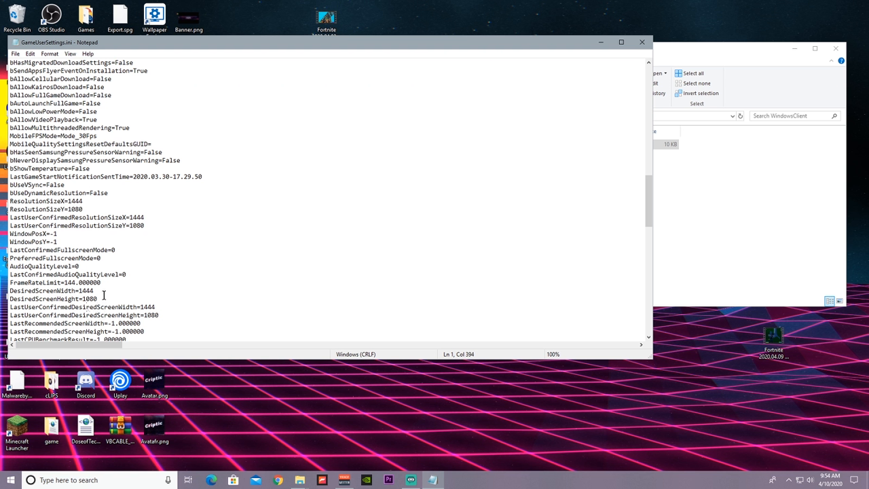
mouse_move(106, 296)
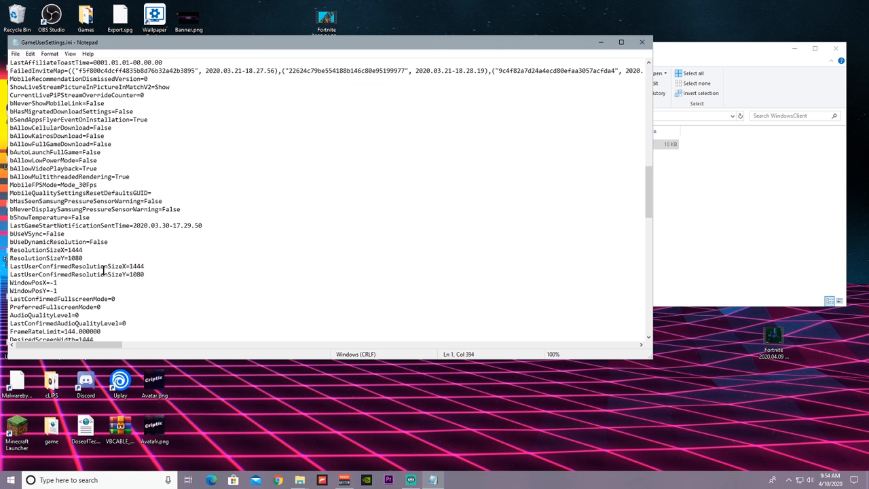
scroll("up", 3)
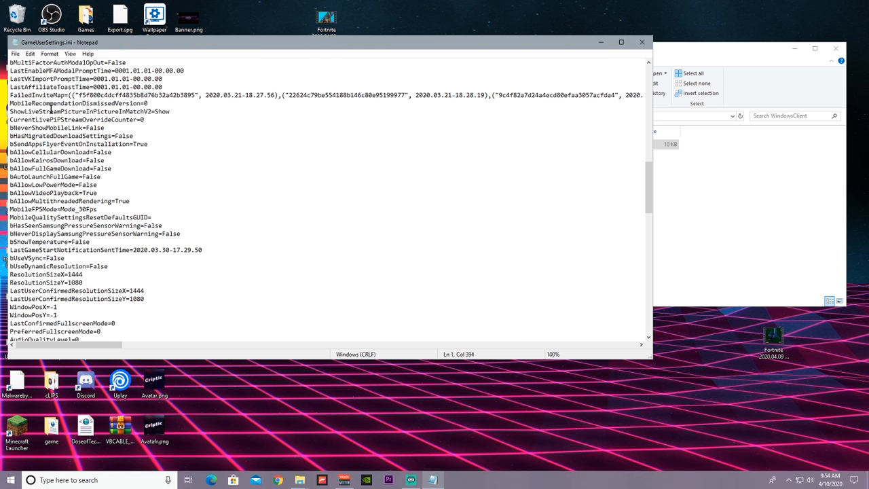
left_click(15, 52)
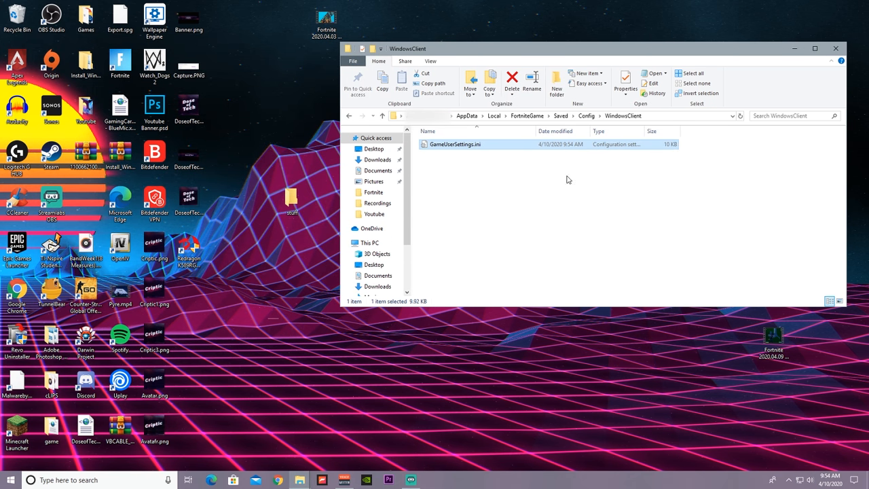
Tick Read-only again in GameUserSettings.ini's Properties and apply it.
right_click(453, 144)
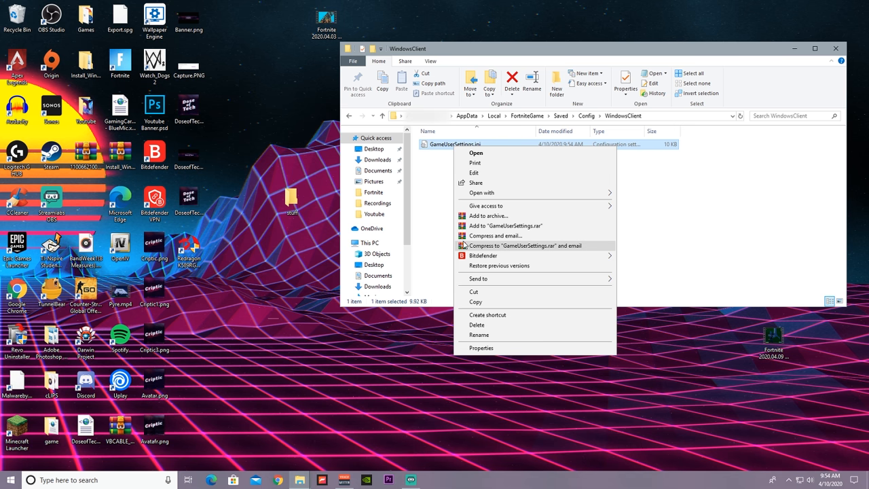
left_click(480, 347)
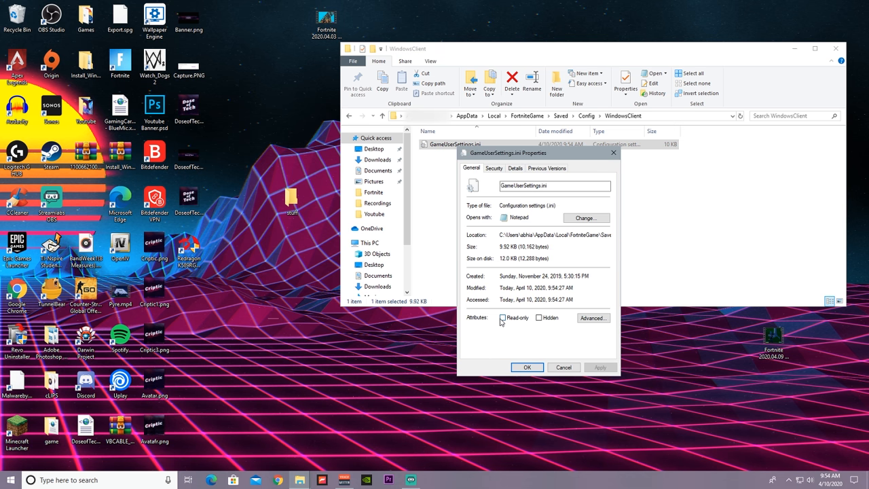
left_click(502, 317)
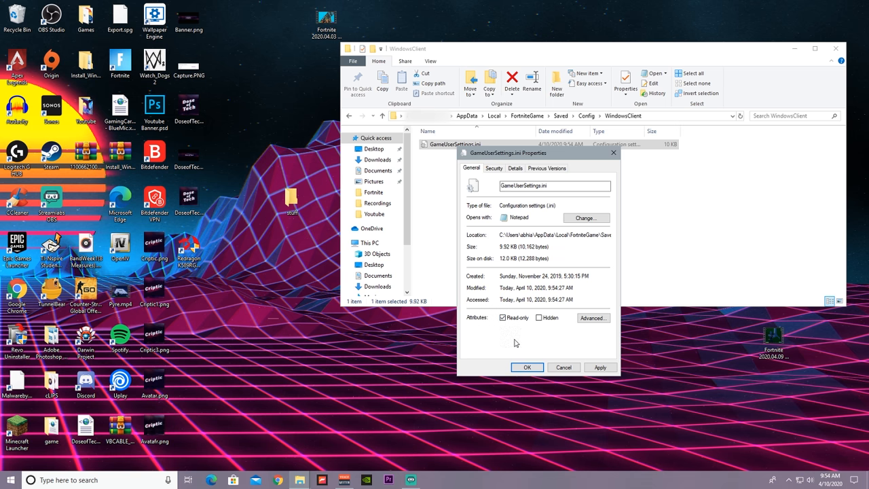
left_click(526, 367)
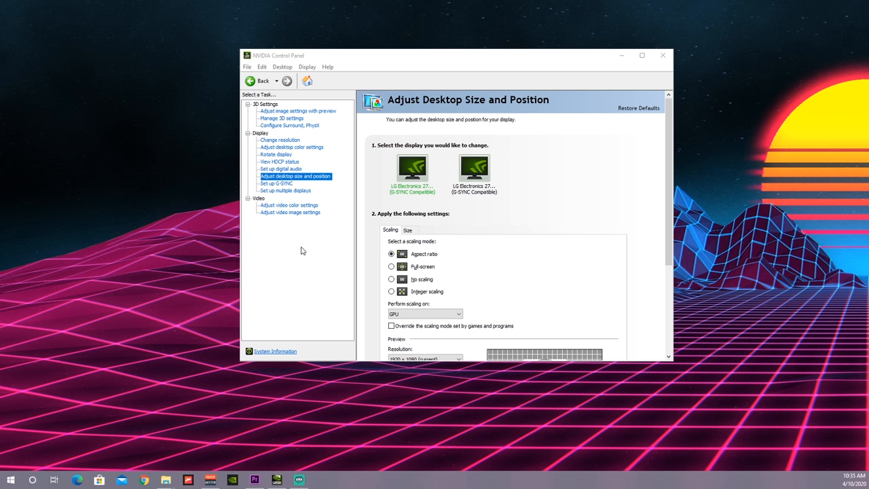
mouse_move(198, 226)
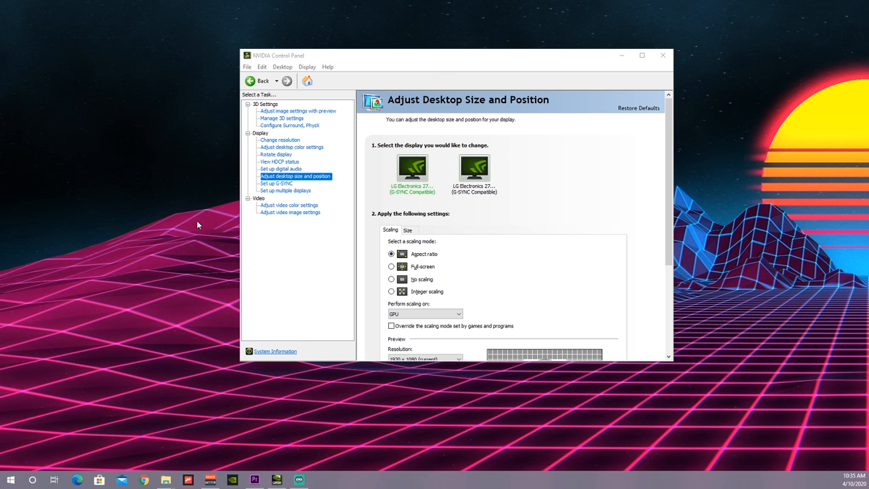
right_click(198, 224)
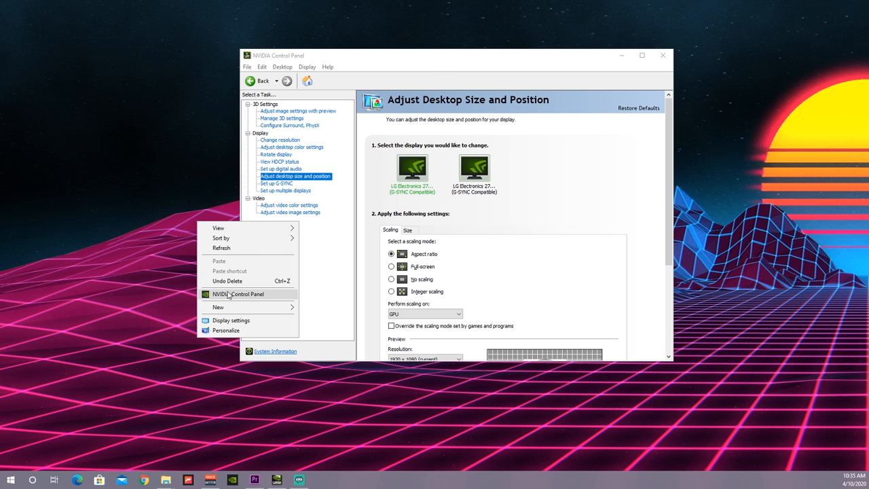
mouse_move(372, 61)
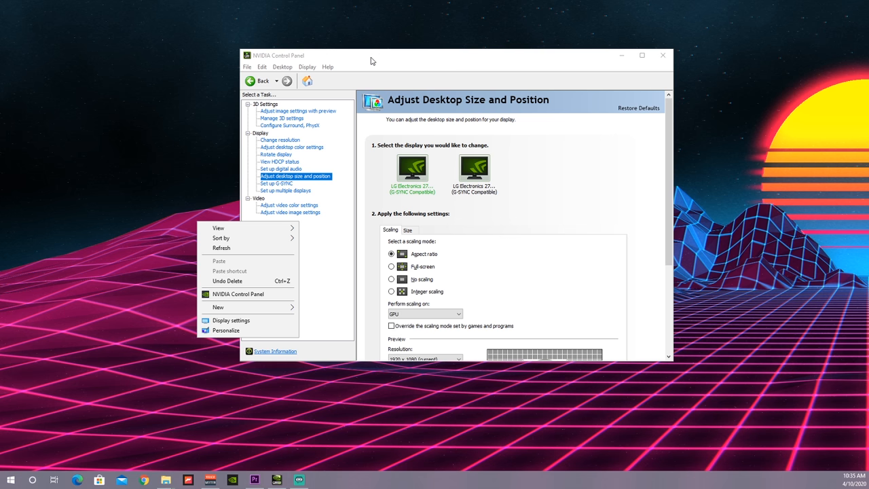
left_click(299, 156)
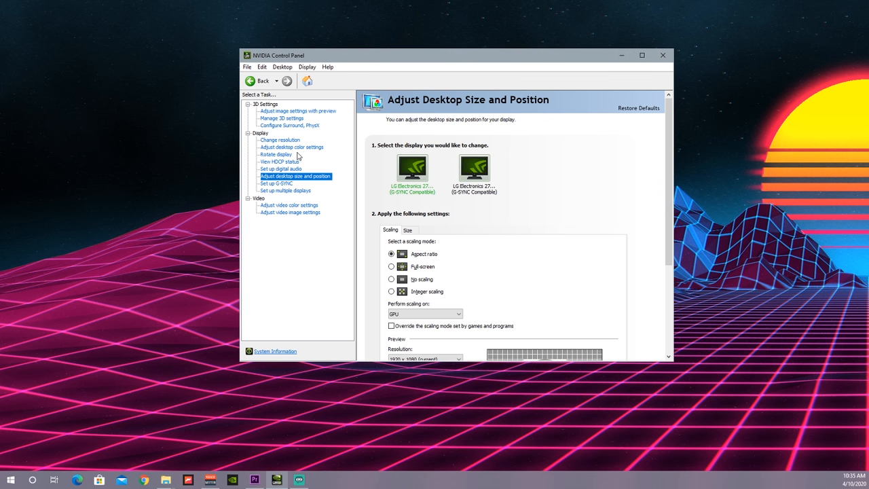
mouse_move(352, 175)
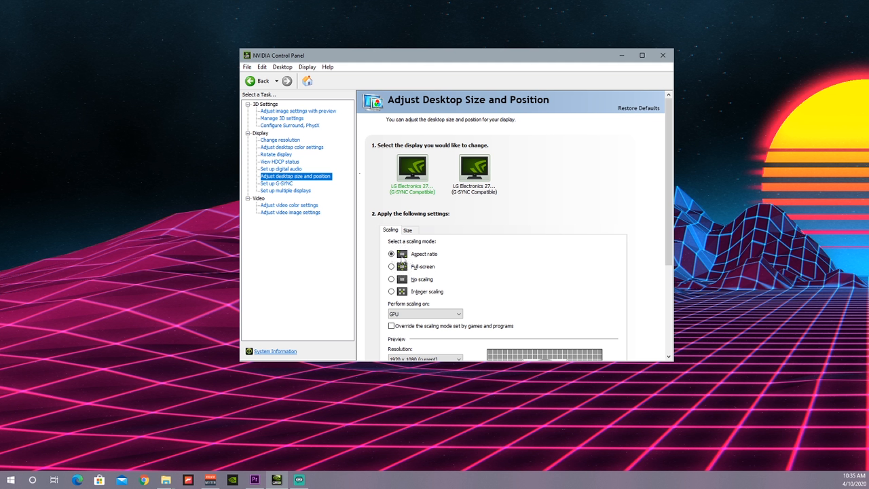
mouse_move(410, 260)
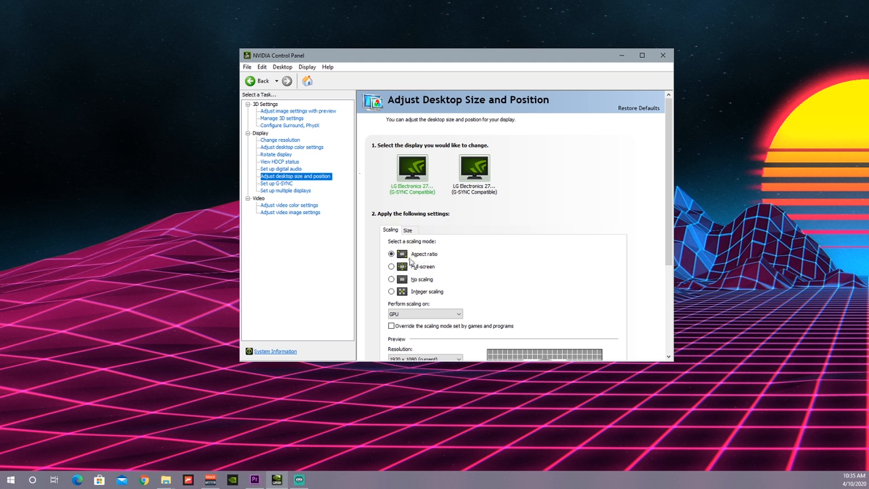
left_click(391, 254)
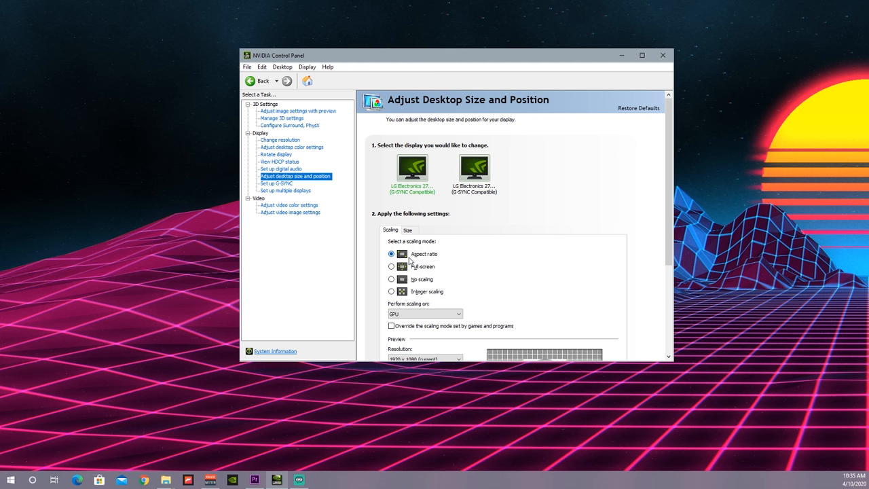